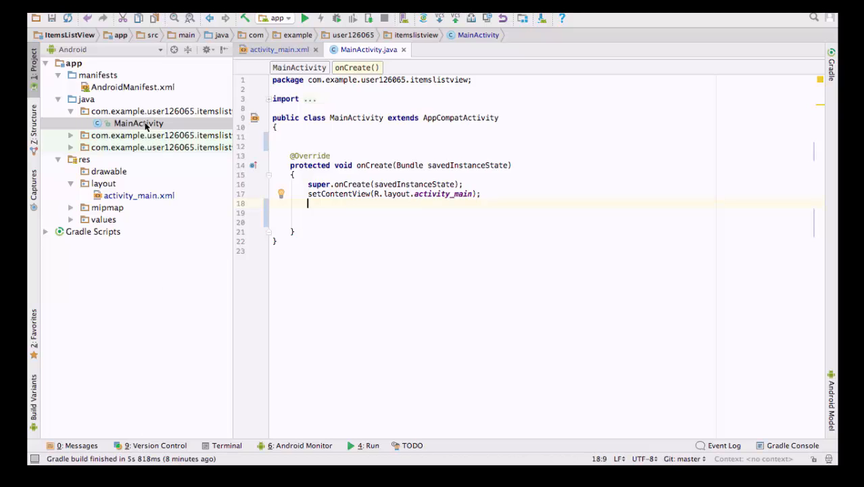
Place a ListView onto the activity_main design layout and select it
{"action": "left_click", "coordinate": [139, 195]}
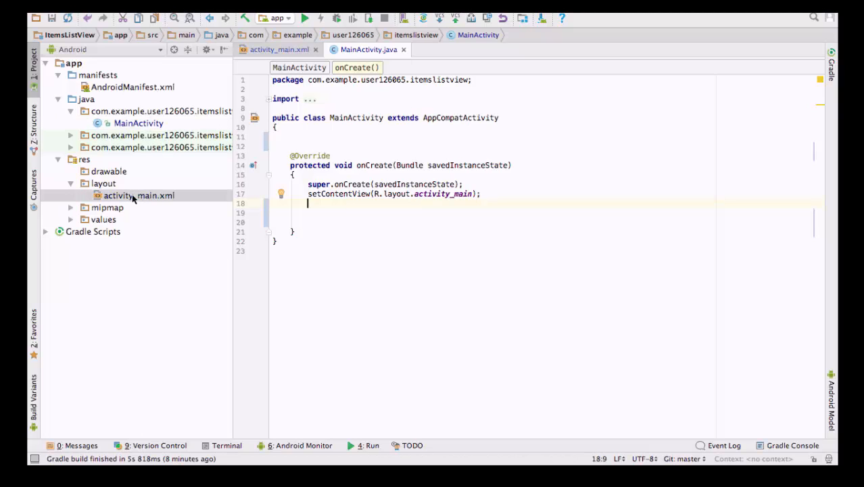
{"action": "left_click", "coordinate": [278, 48]}
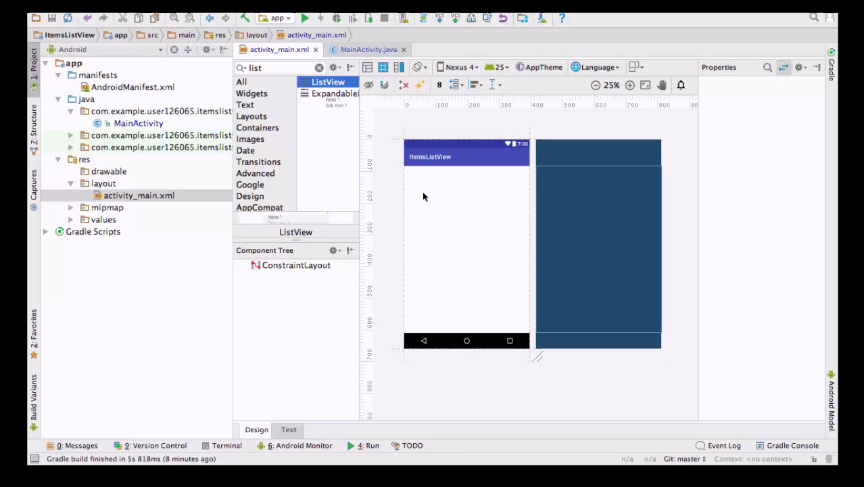
{"action": "left_click_drag", "start_coordinate": [327, 83], "coordinate": [467, 244]}
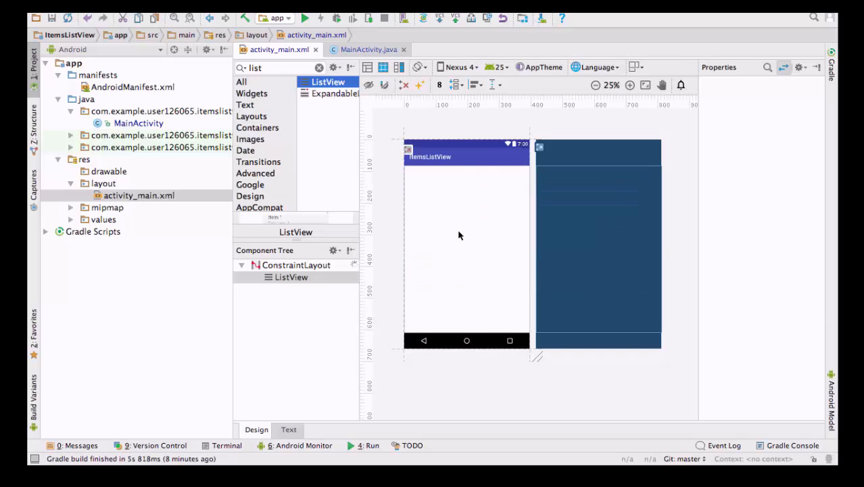
{"action": "left_click", "coordinate": [467, 251]}
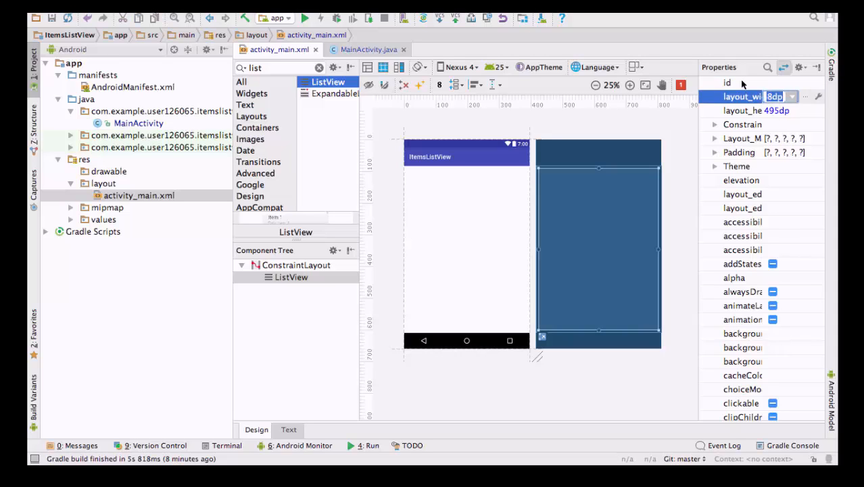
Set the ListView's id to MyList and return to MainActivity.java
{"action": "left_click", "coordinate": [782, 82]}
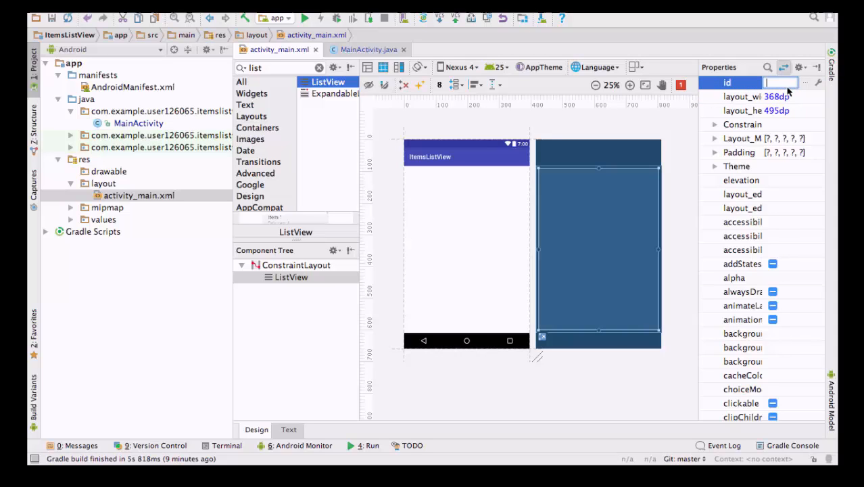
{"action": "type", "text": "Mv"}
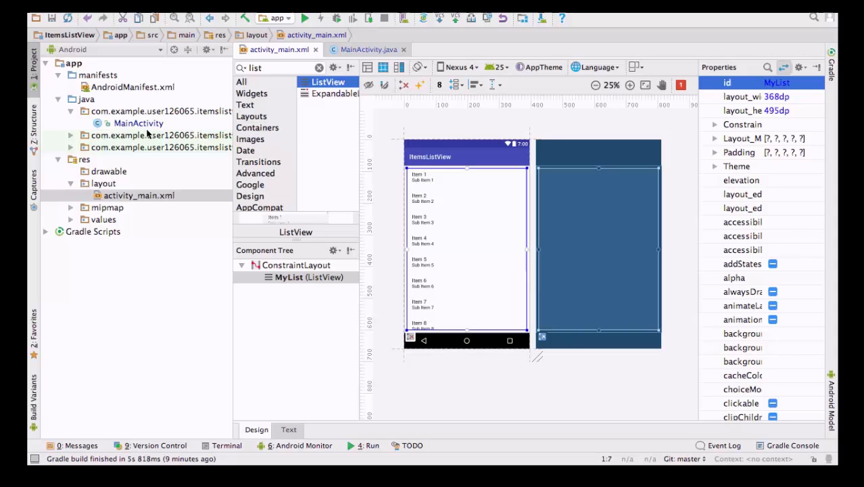
{"action": "left_click", "coordinate": [368, 49]}
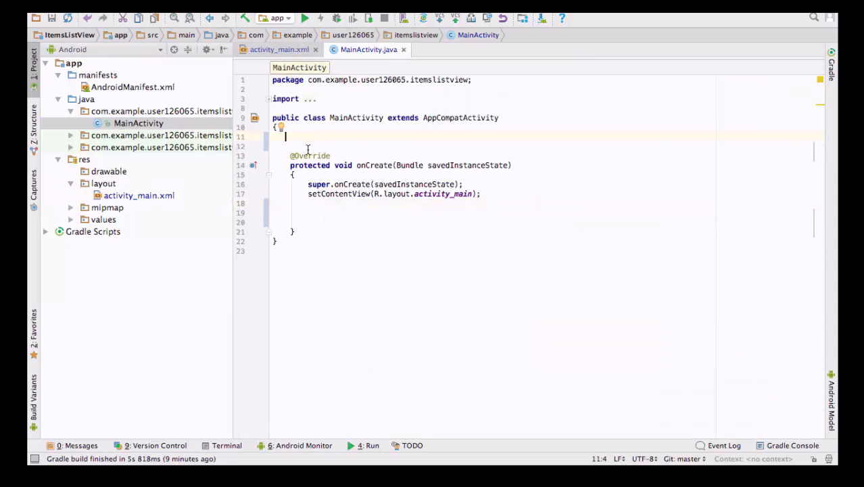
Begin the String[] names array with "rob" and "mark"
{"action": "type", "text": "String"}
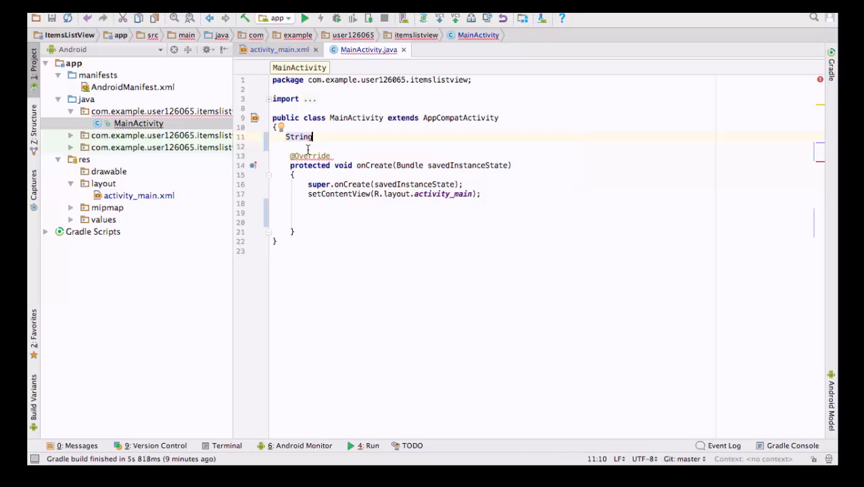
{"action": "type", "text": "name"}
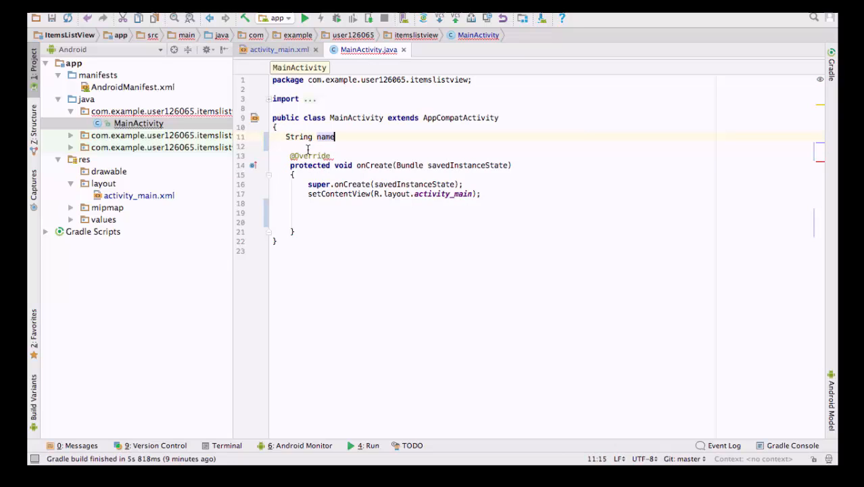
{"action": "type", "text": "s"}
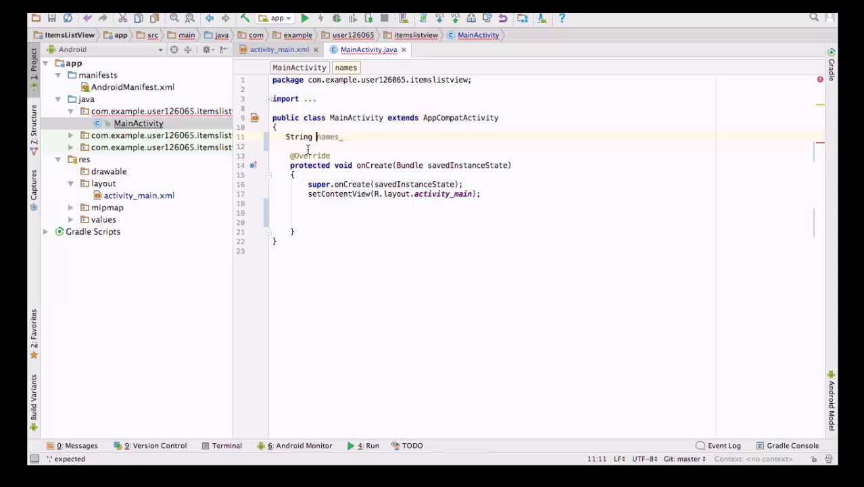
{"action": "type", "text": "[]"}
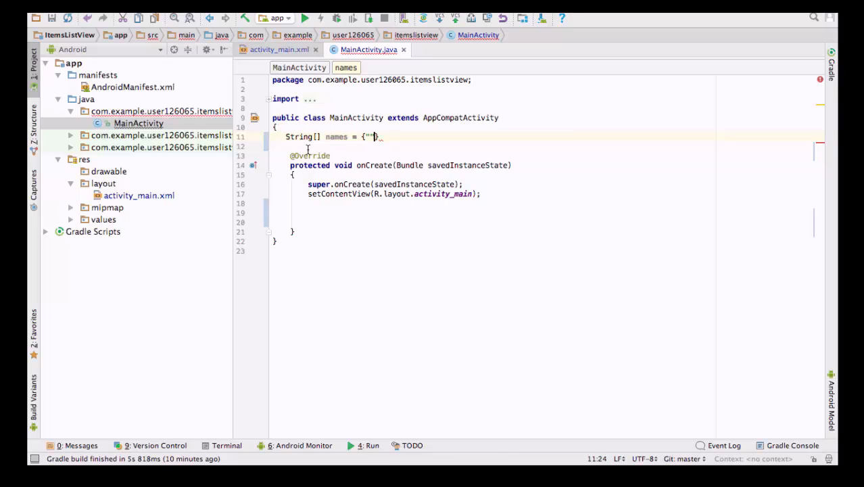
{"action": "type", "text": "rob\","}
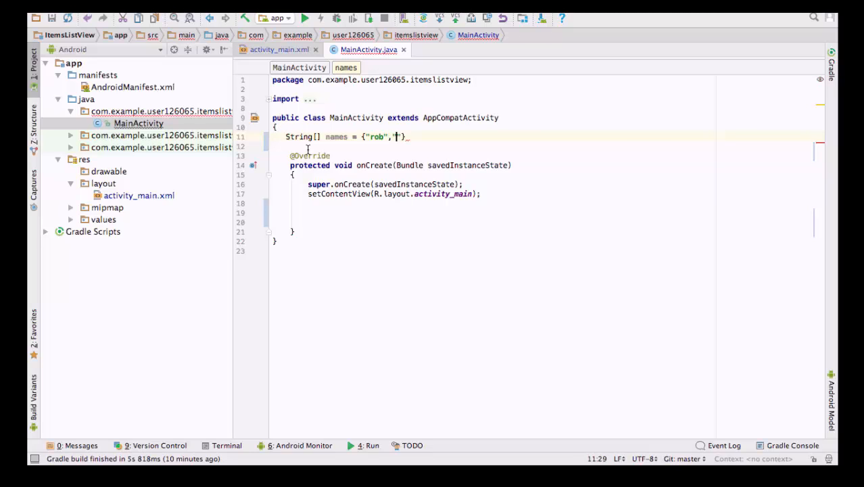
{"action": "type", "text": "mar"}
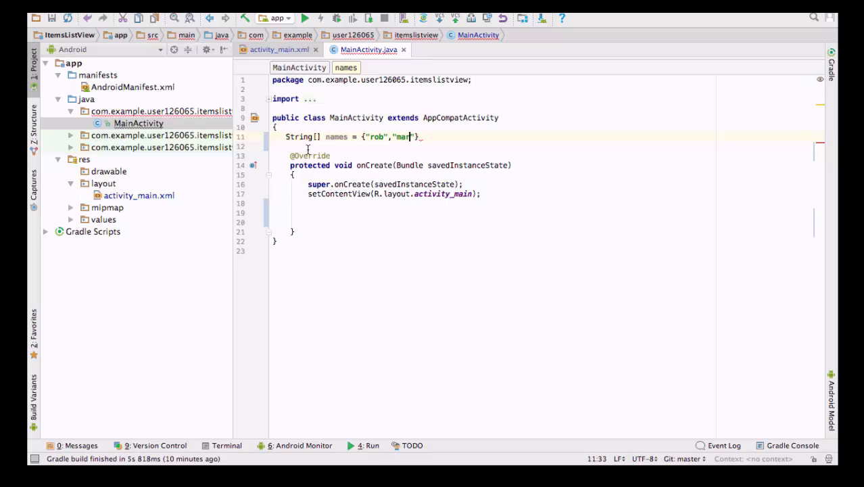
{"action": "type", "text": "k,"}
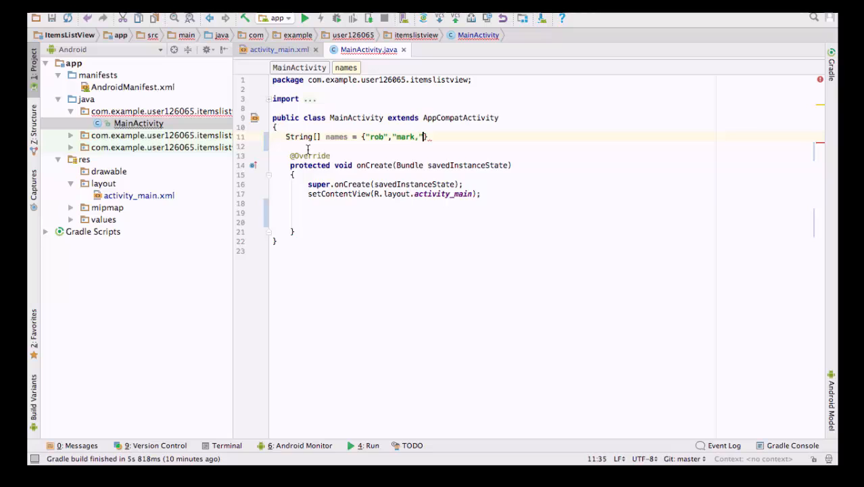
{"action": "key", "text": "Backspace"}
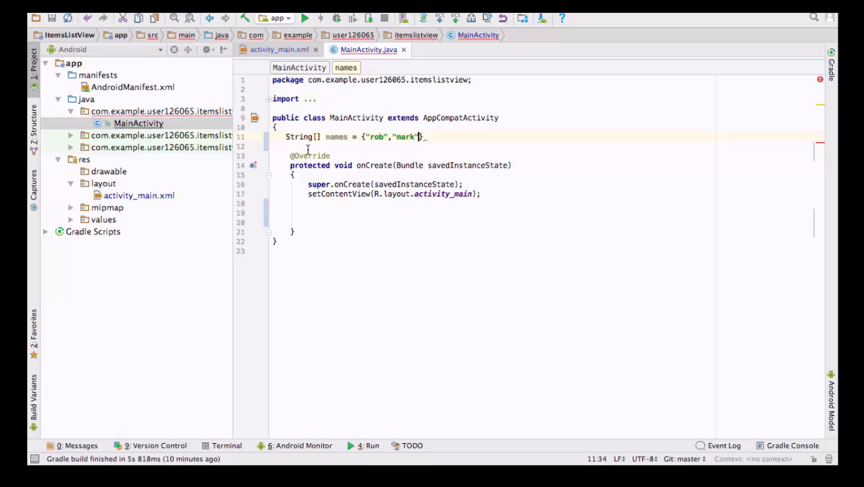
{"action": "type", "text": ","}
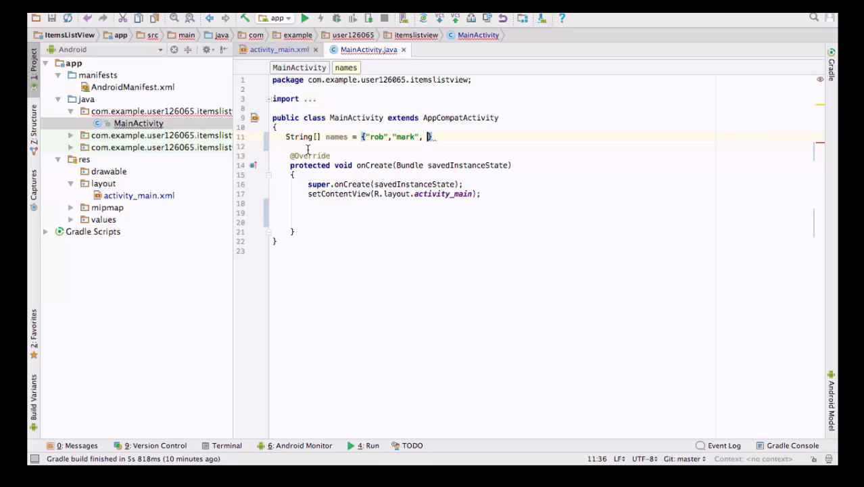
Finish the names array with "elesia", "mike" and "tia"
{"action": "type", "text": "\"e"}
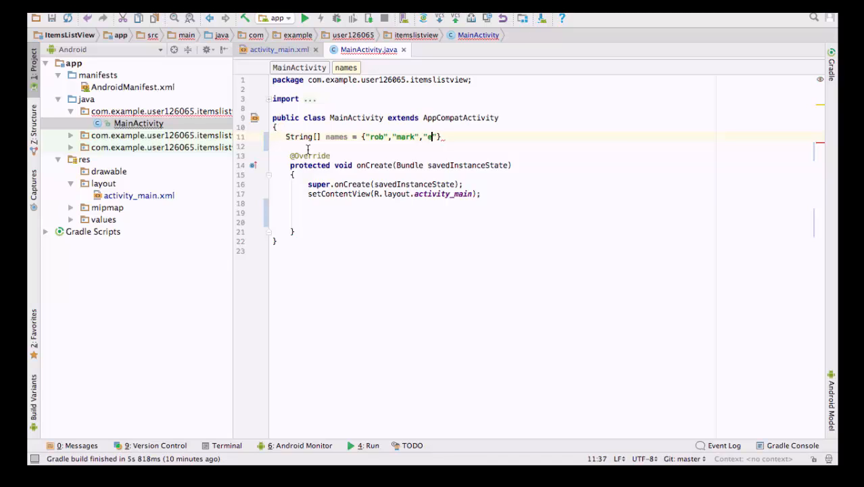
{"action": "type", "text": "elesia\",\""}
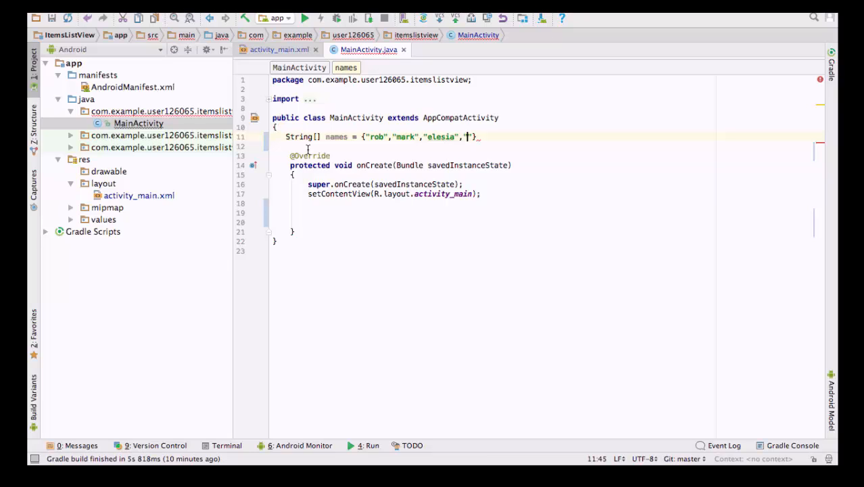
{"action": "type", "text": "mike"}
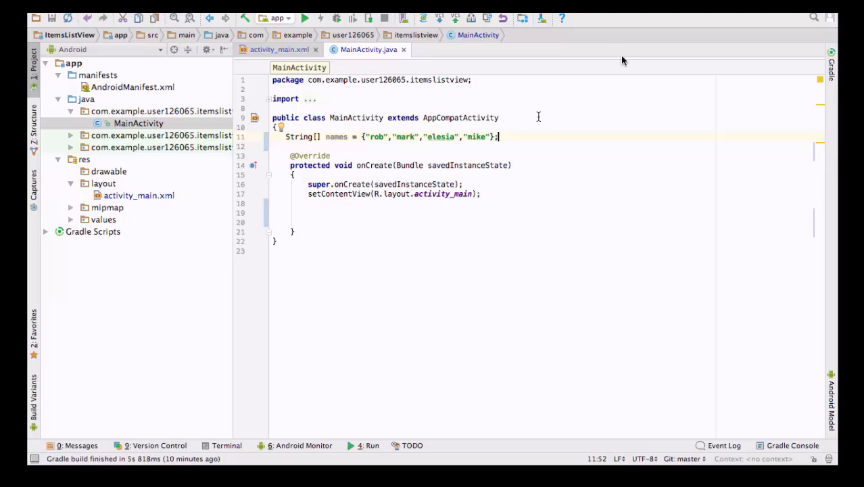
{"action": "left_click", "coordinate": [489, 137]}
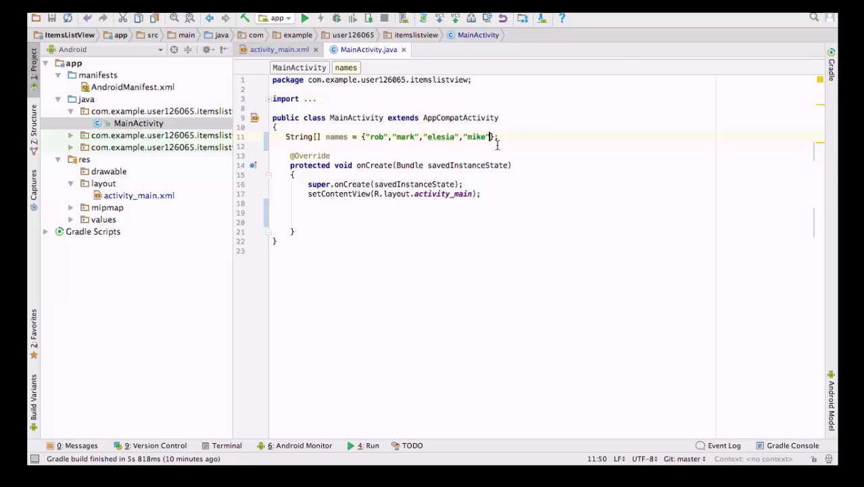
{"action": "type", "text": ",\"\""}
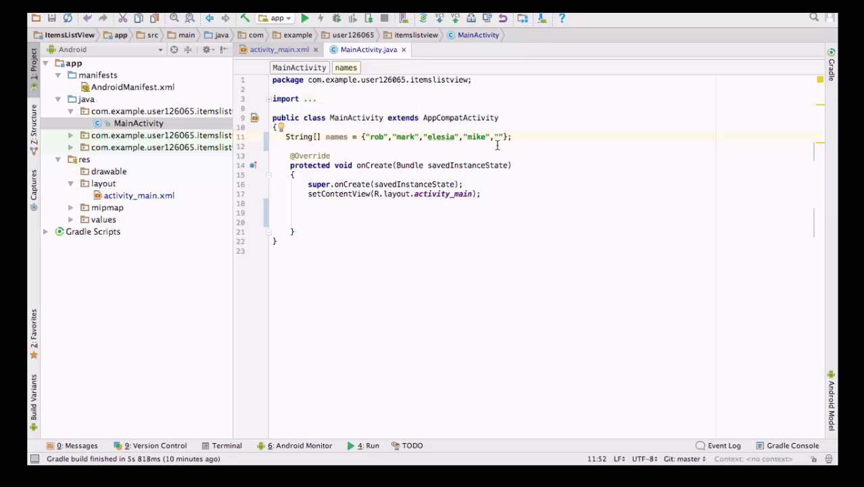
{"action": "type", "text": "tia"}
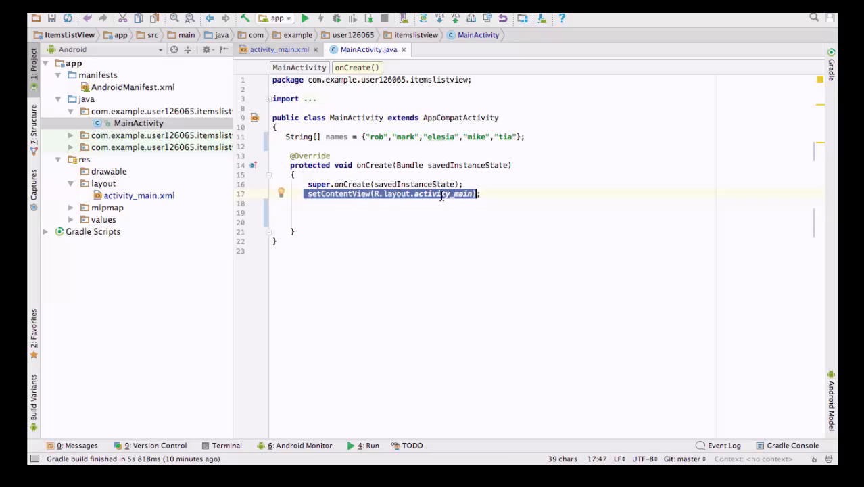
{"action": "left_click", "coordinate": [139, 195]}
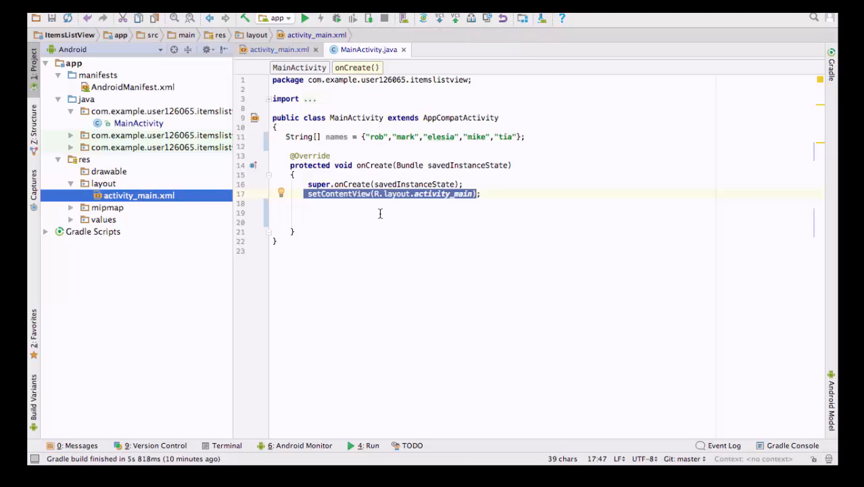
{"action": "left_click", "coordinate": [482, 193]}
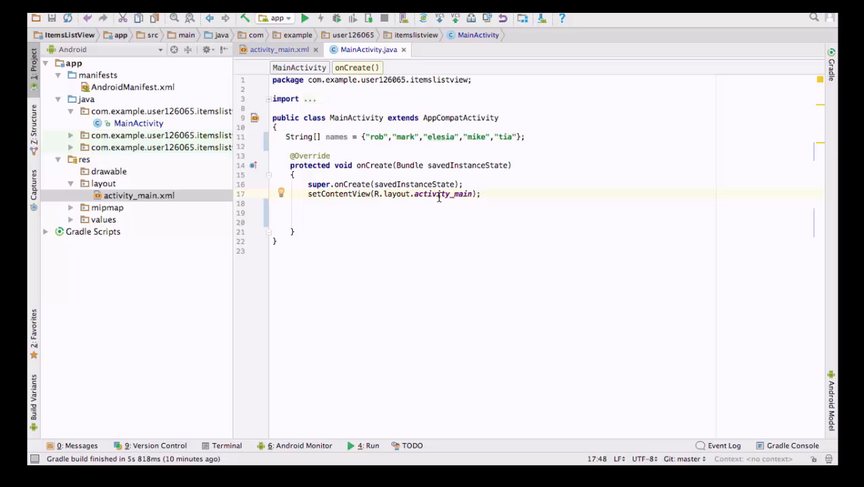
{"action": "left_click", "coordinate": [311, 203]}
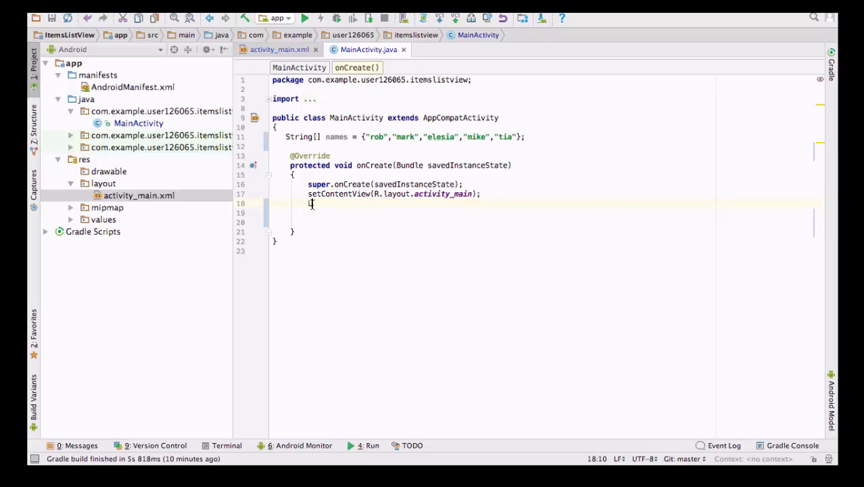
Declare ListAdapter myadapter as a new ArrayAdapter<String>
{"action": "type", "text": "ListAdapter"}
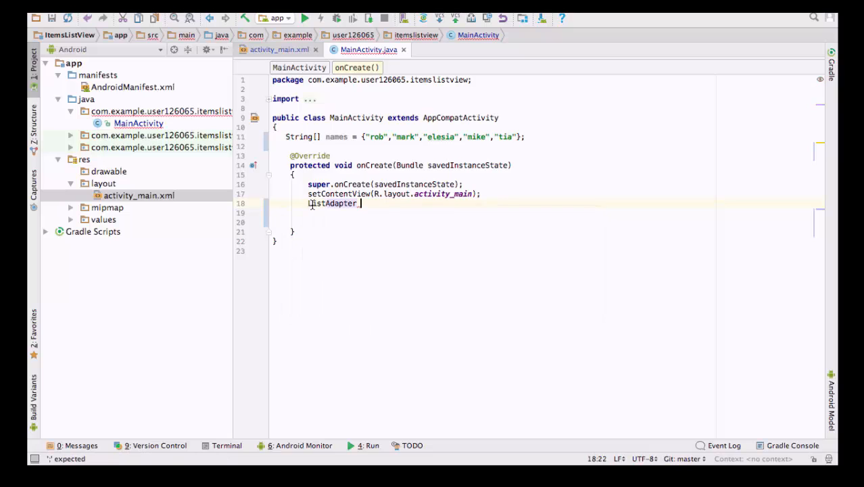
{"action": "type", "text": "myadapter ="}
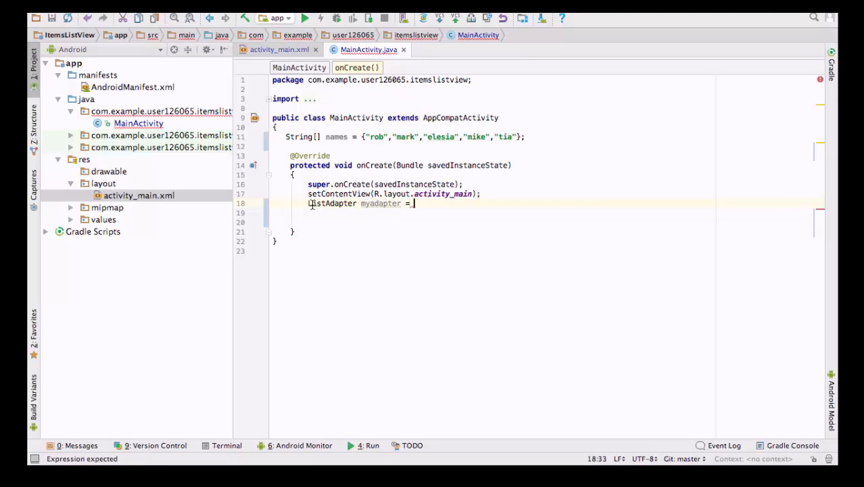
{"action": "type", "text": "n"}
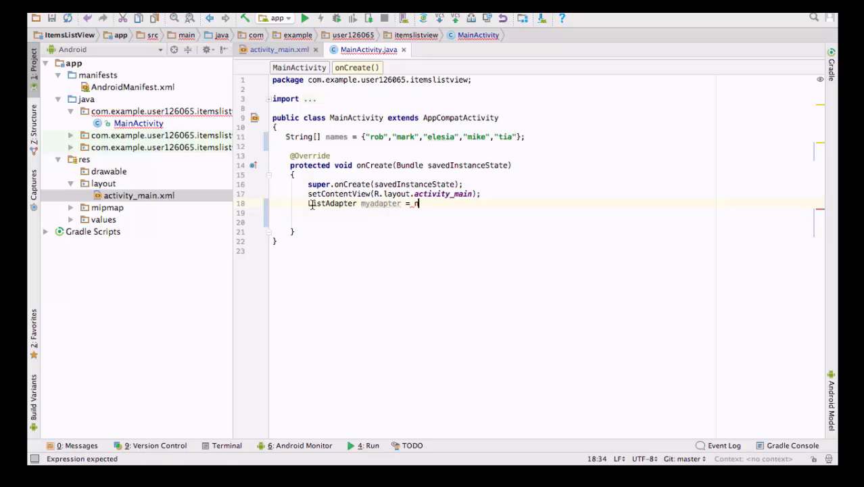
{"action": "type", "text": "ew"}
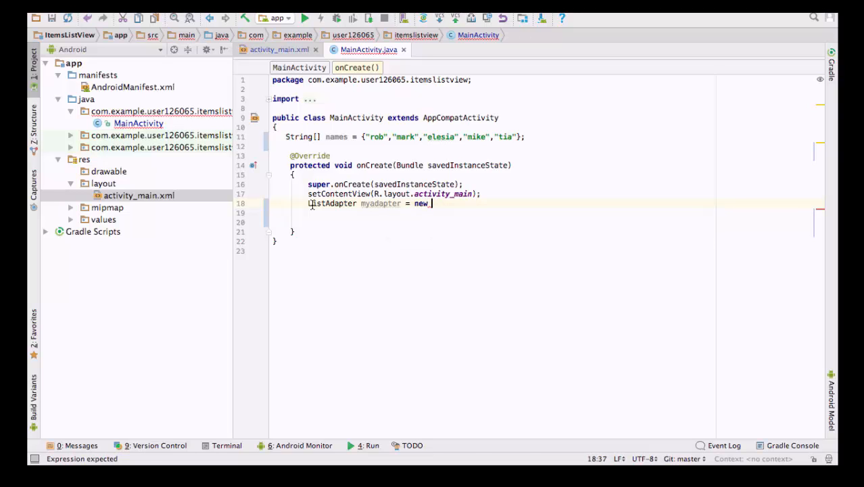
{"action": "type", "text": "ArrayAdapter<>()"}
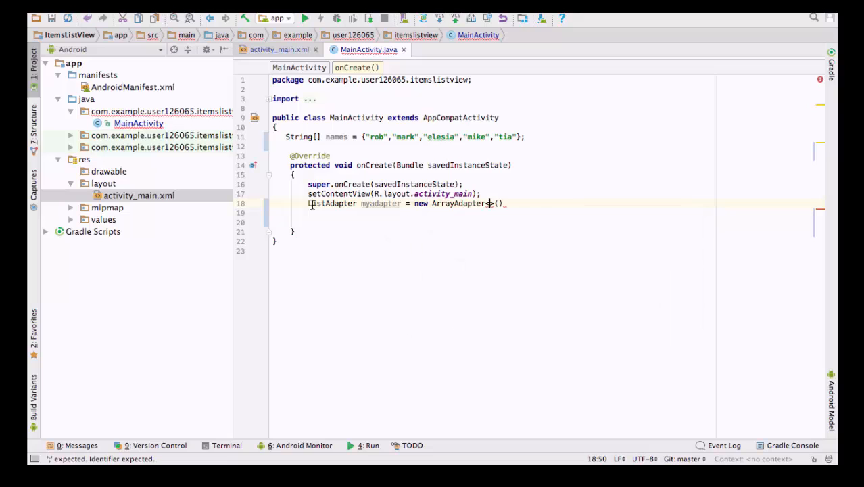
{"action": "type", "text": "<"}
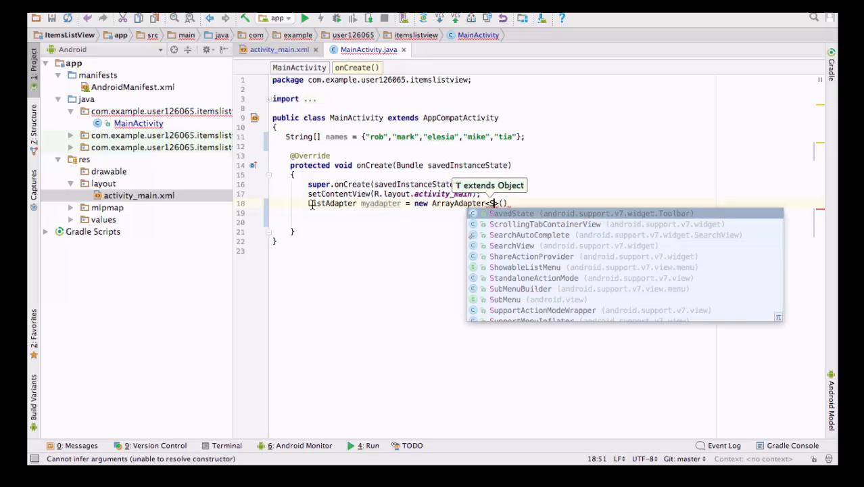
{"action": "type", "text": "String>"}
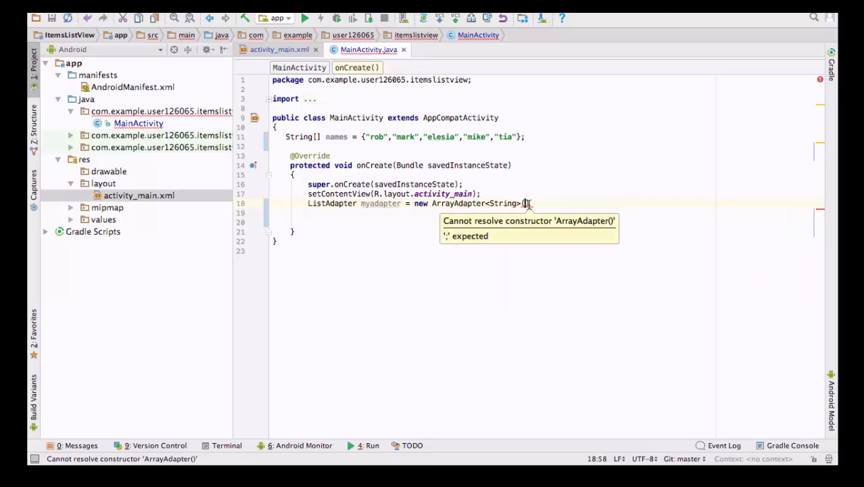
Pass this, android.R.layout.simple_expandable_list_item_1 and names to the adapter
{"action": "type", "text": "this,"}
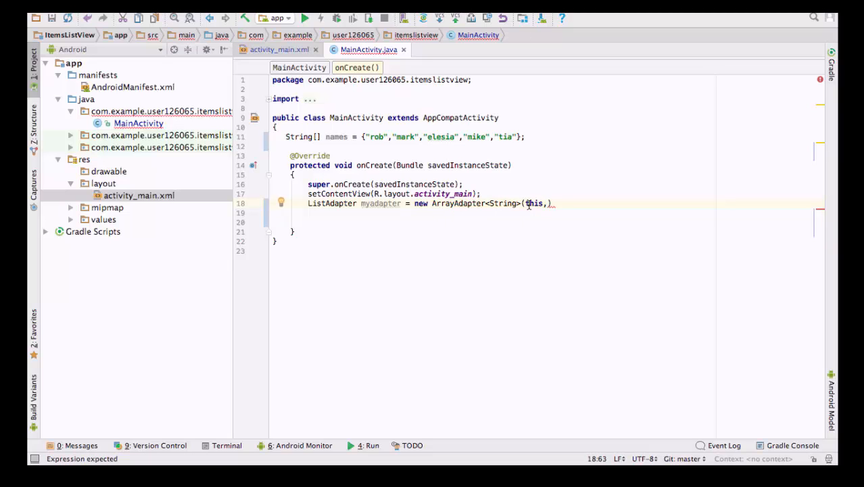
{"action": "type", "text": "android.R"}
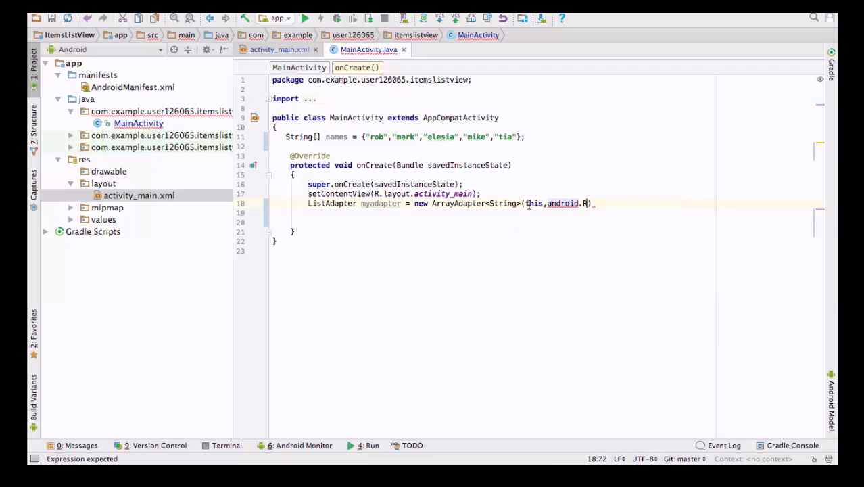
{"action": "type", "text": ".layout"}
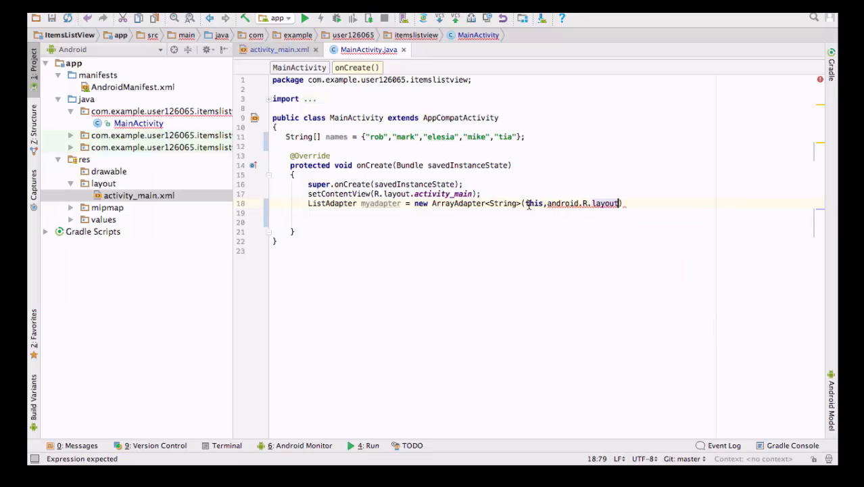
{"action": "type", "text": "s"}
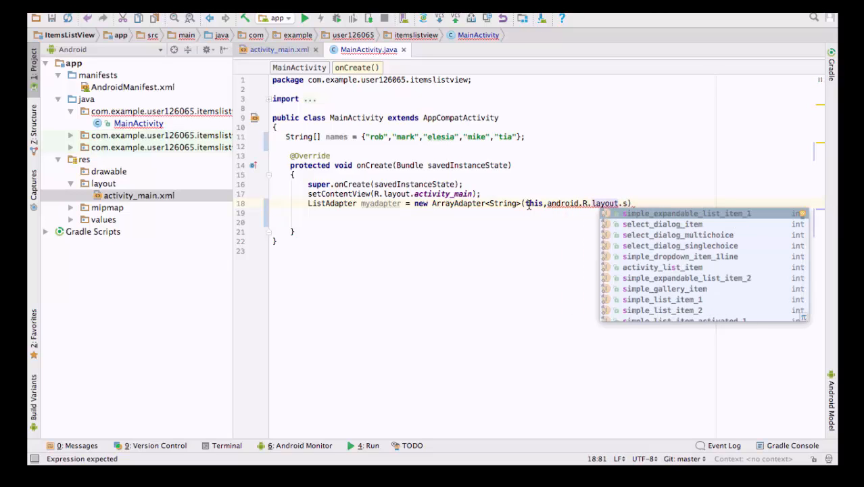
{"action": "left_click", "coordinate": [687, 213]}
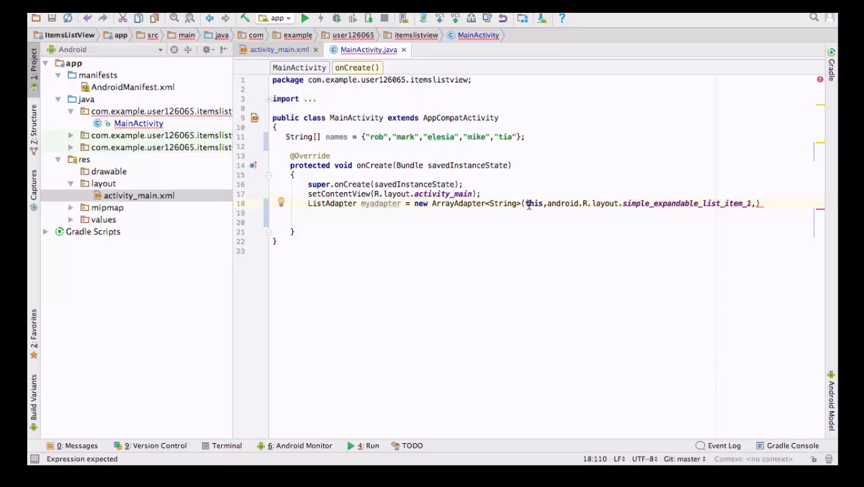
{"action": "type", "text": "names"}
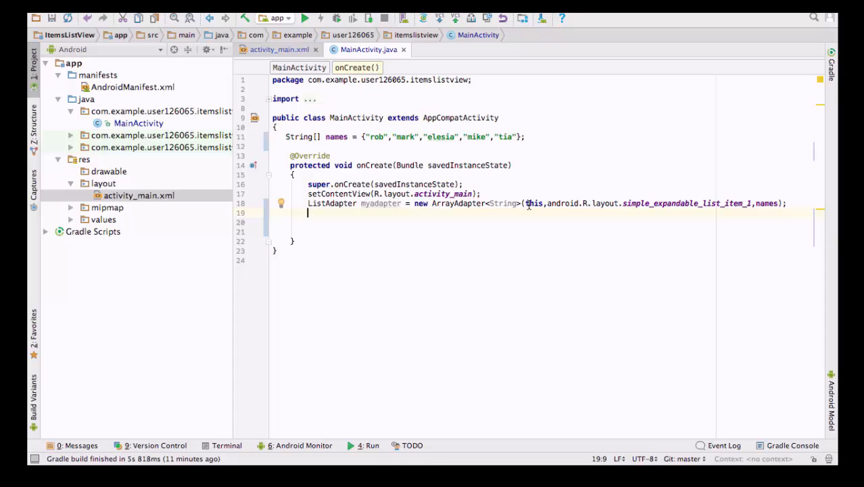
Assign mylist = (ListView) findViewById(R.id.MyList) in onCreate
{"action": "type", "text": "my"}
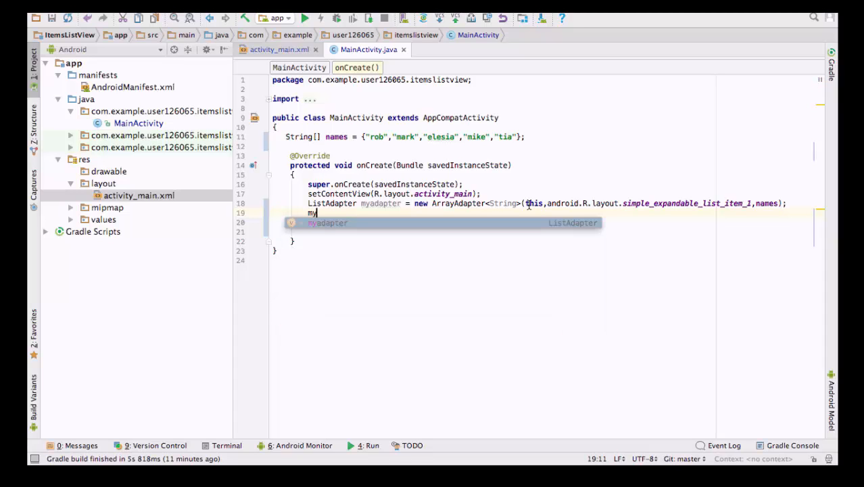
{"action": "type", "text": "list ="}
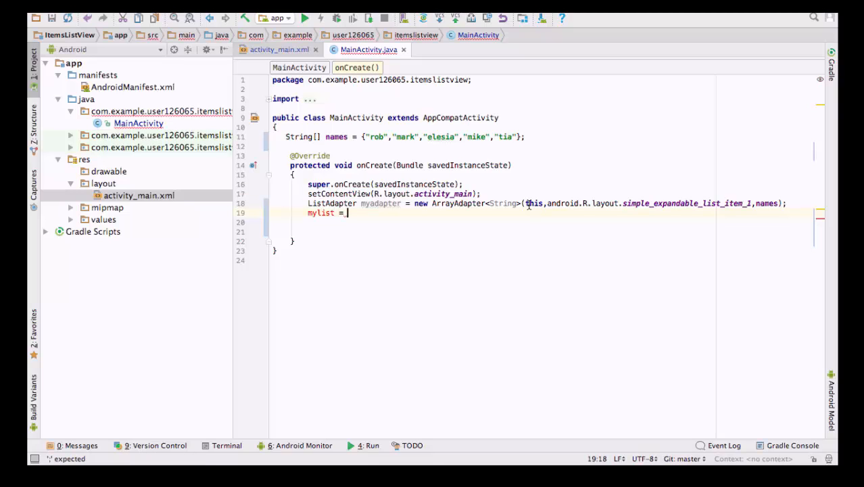
{"action": "type", "text": "("}
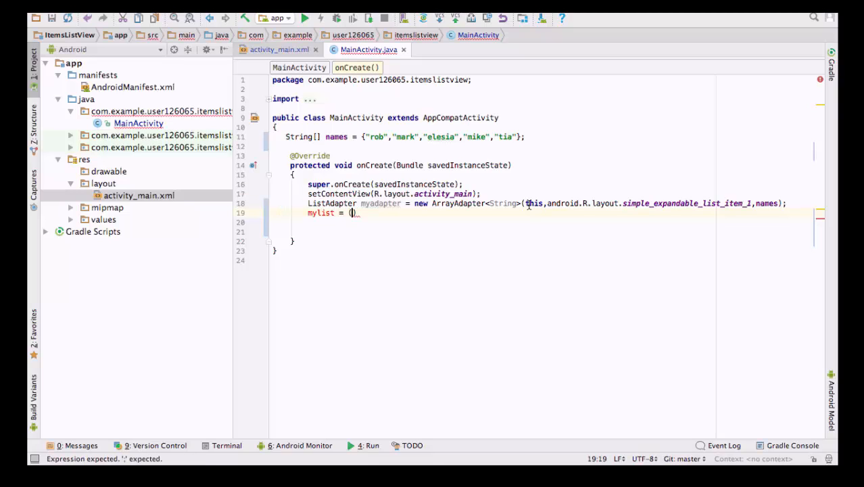
{"action": "type", "text": "List"}
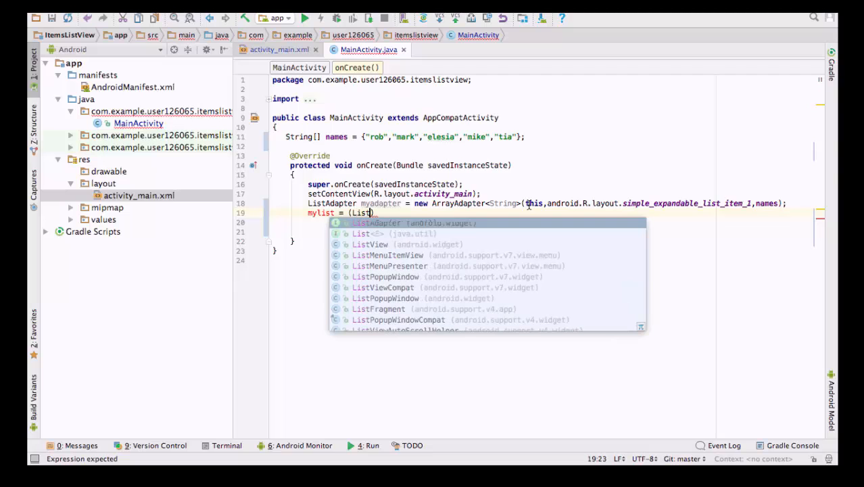
{"action": "key", "text": "Down"}
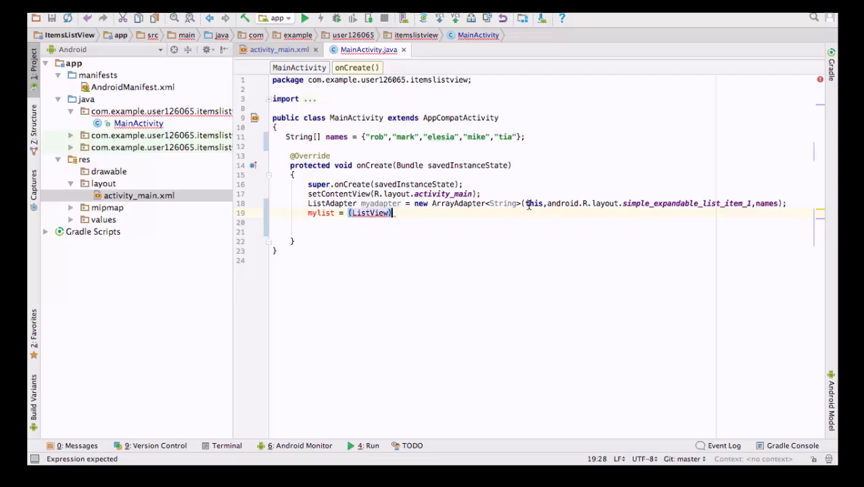
{"action": "type", "text": ".fin"}
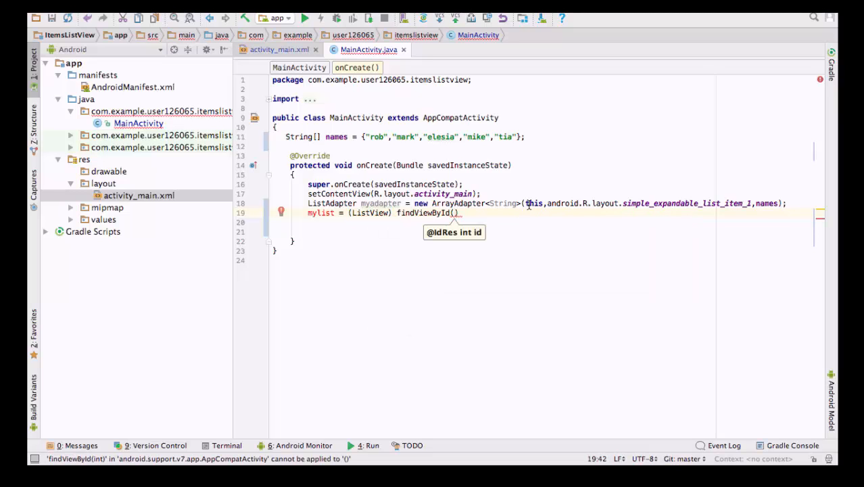
{"action": "type", "text": "R."}
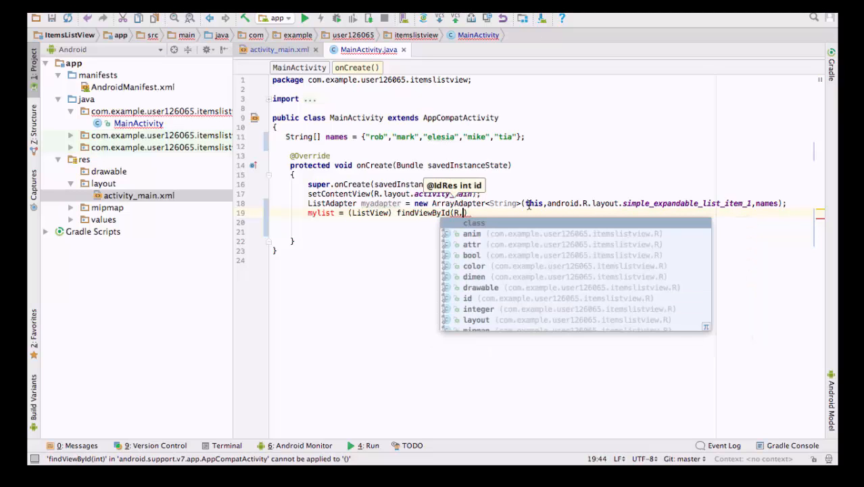
{"action": "type", "text": "id."}
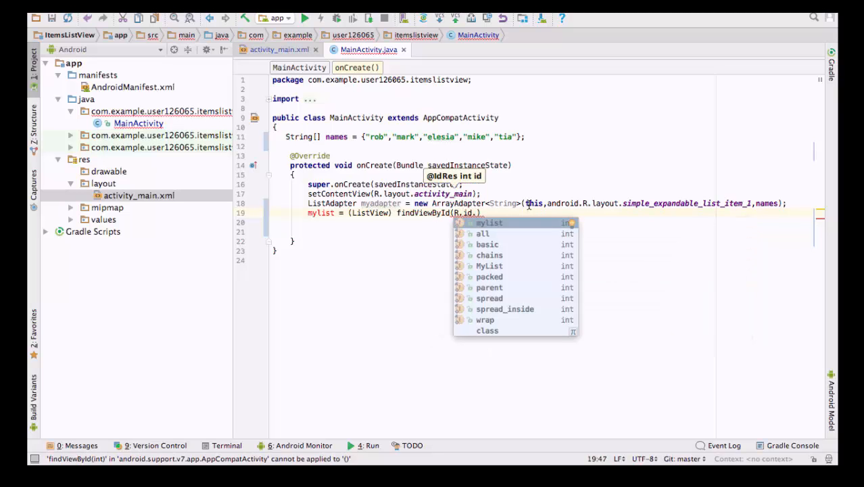
{"action": "type", "text": "My"}
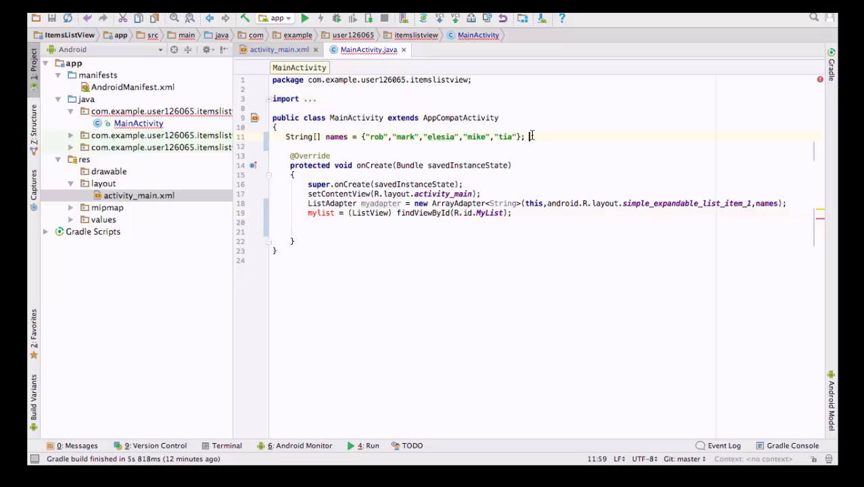
Add the field declaration 'ListView mylist;' under the names array
{"action": "type", "text": "ListView"}
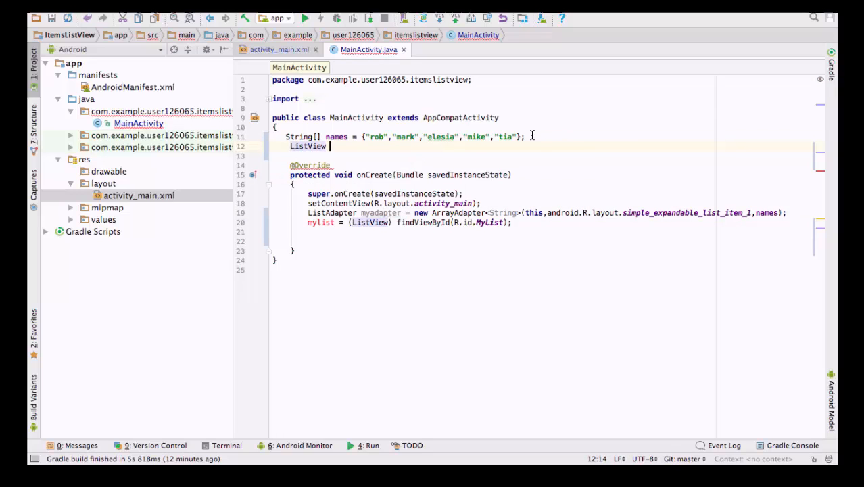
{"action": "type", "text": "mylist;"}
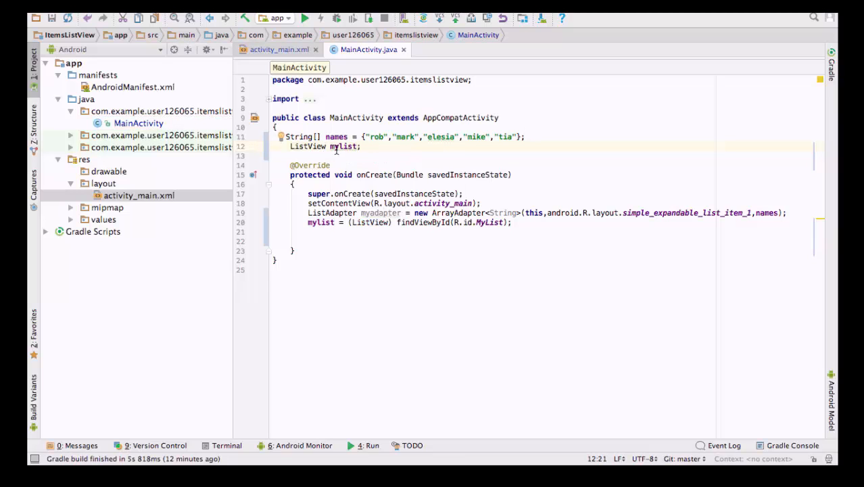
{"action": "mouse_move", "coordinate": [679, 230]}
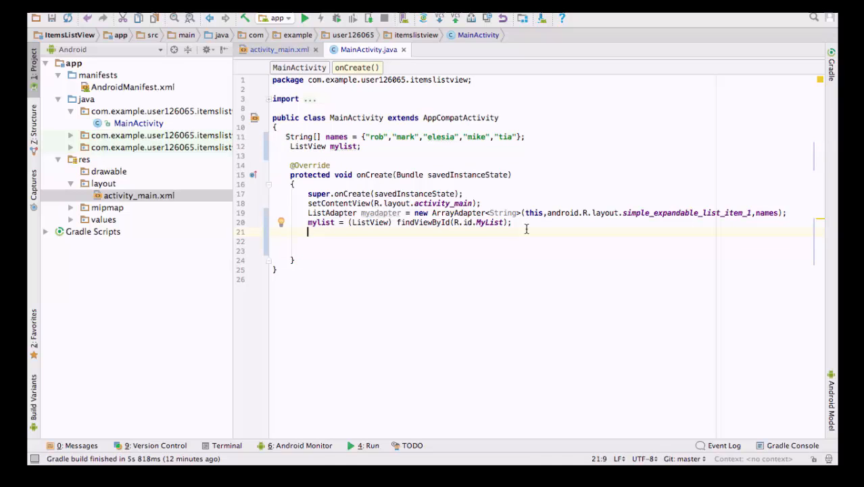
Add mylist.setAdapter(myadapter) to onCreate and start a run of the app
{"action": "type", "text": "m"}
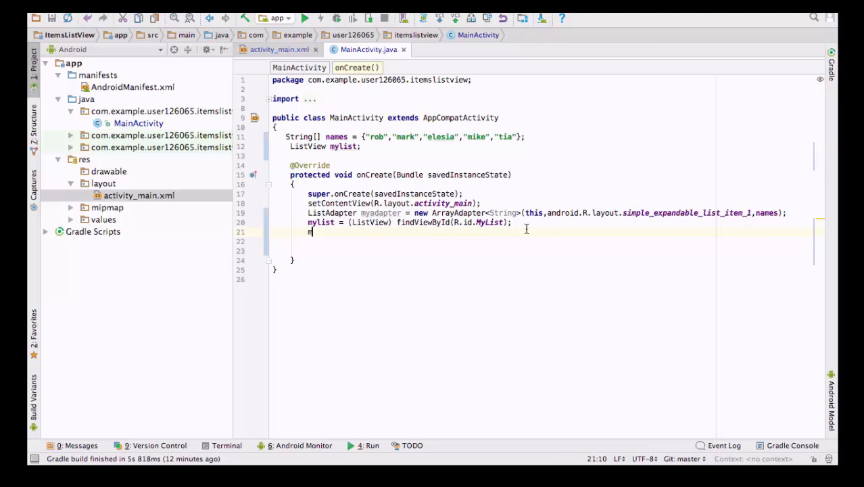
{"action": "type", "text": "ylist.setAdapter();"}
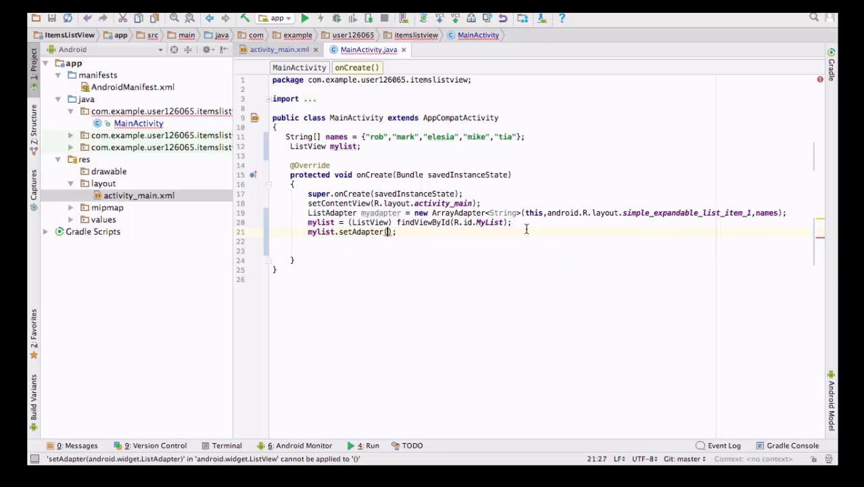
{"action": "type", "text": "myadapter"}
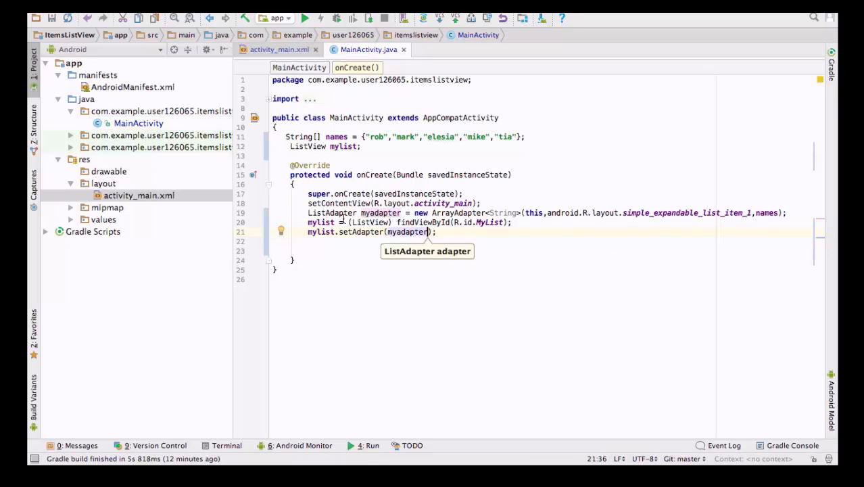
{"action": "left_click", "coordinate": [306, 19]}
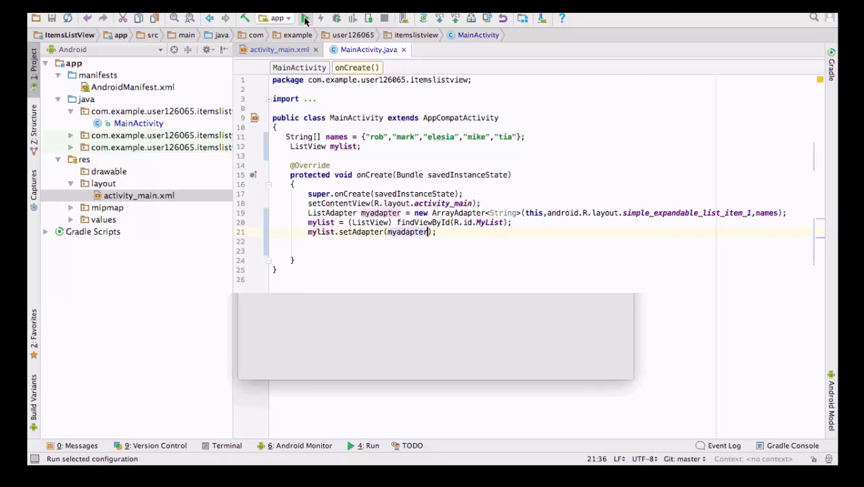
Choose the Nexus 24 virtual device as deployment target and launch the app
{"action": "left_click", "coordinate": [305, 19]}
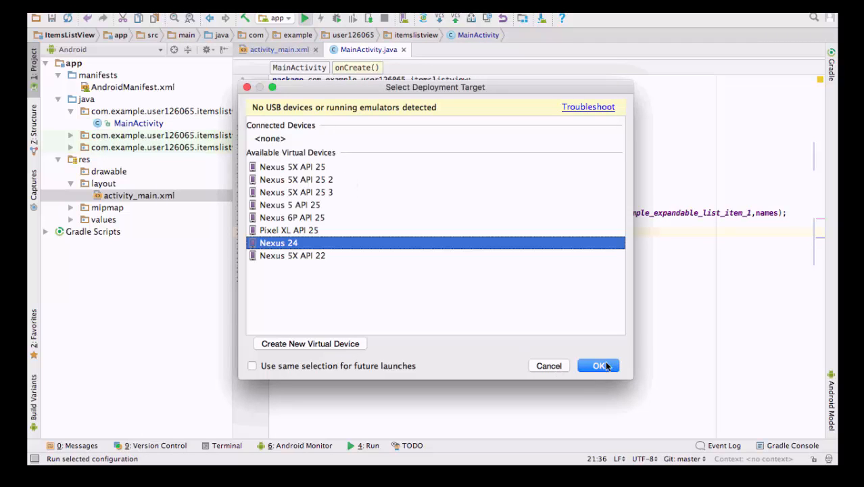
{"action": "left_click", "coordinate": [598, 365]}
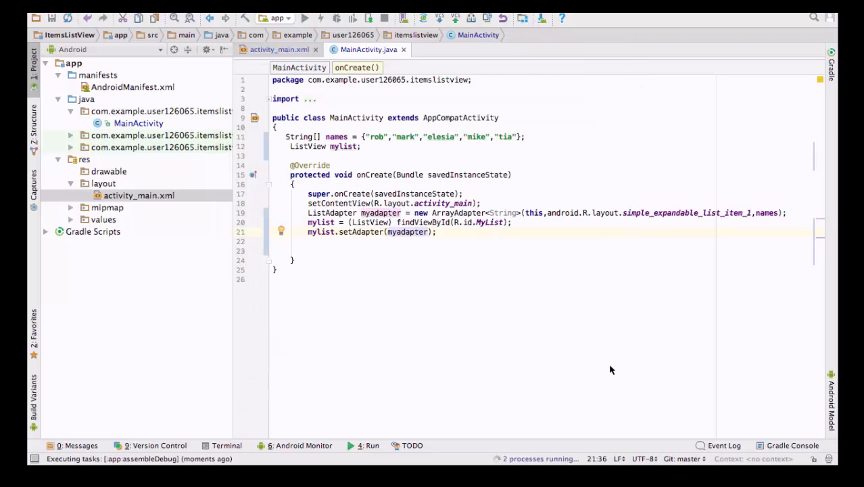